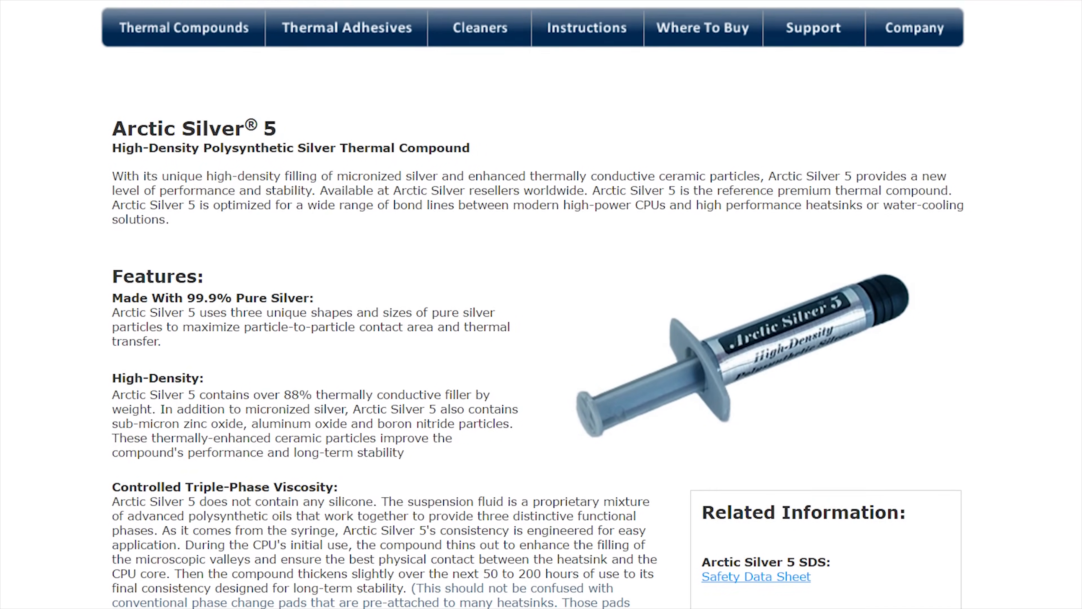
scroll(down, 3)
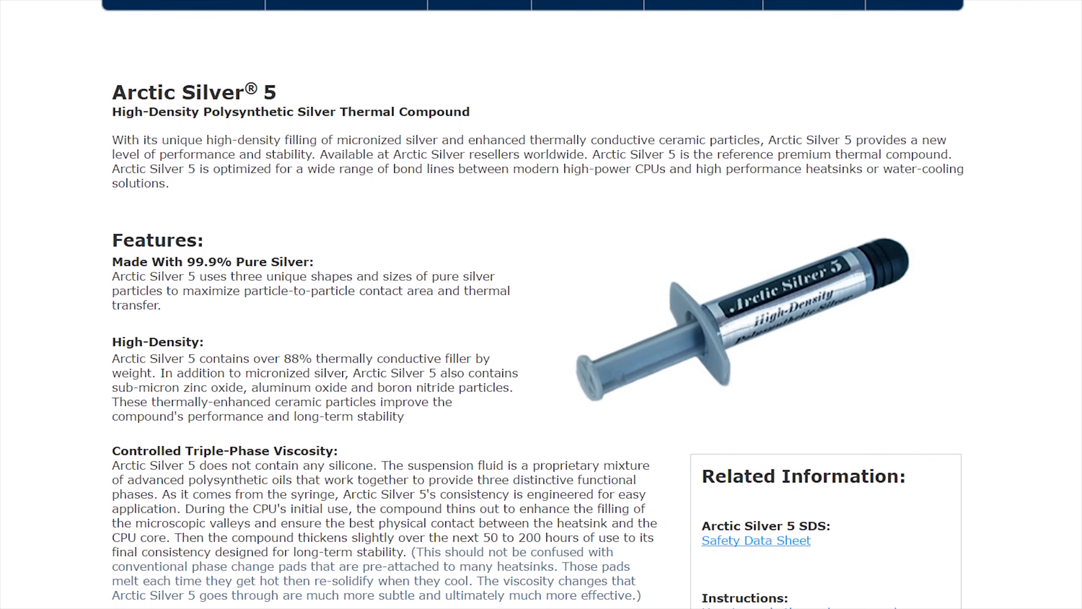
scroll(down, 3)
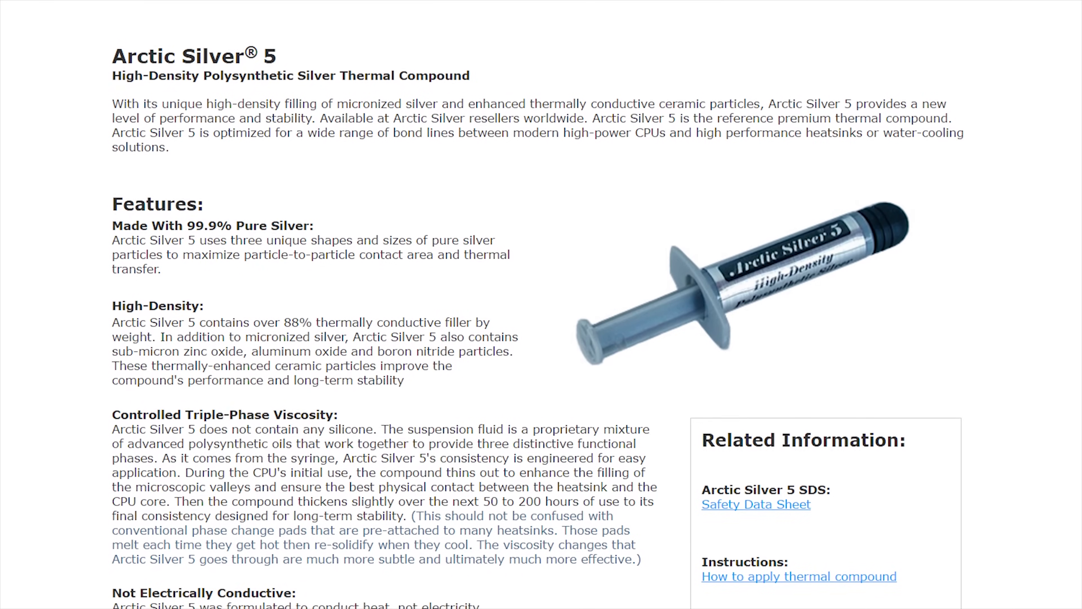